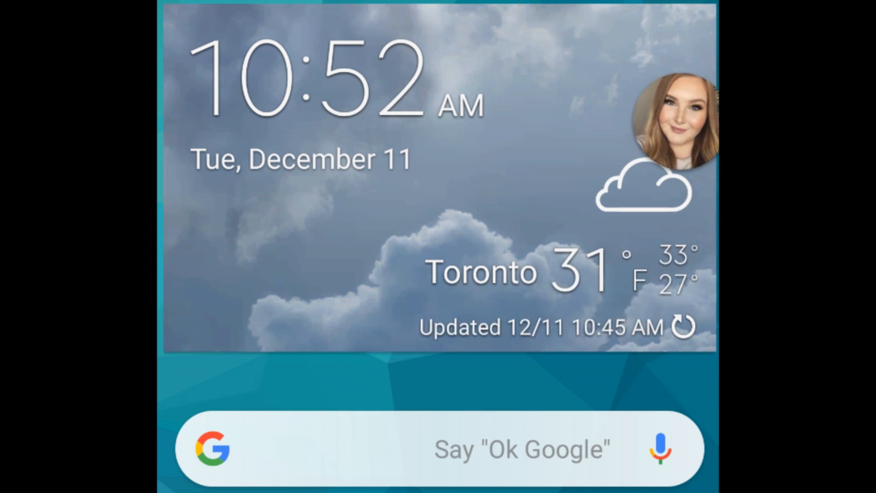
# Reach the Draw over other apps list via OPEN SETTINGS in the screen overlay warning.
pyautogui.scroll(-3)
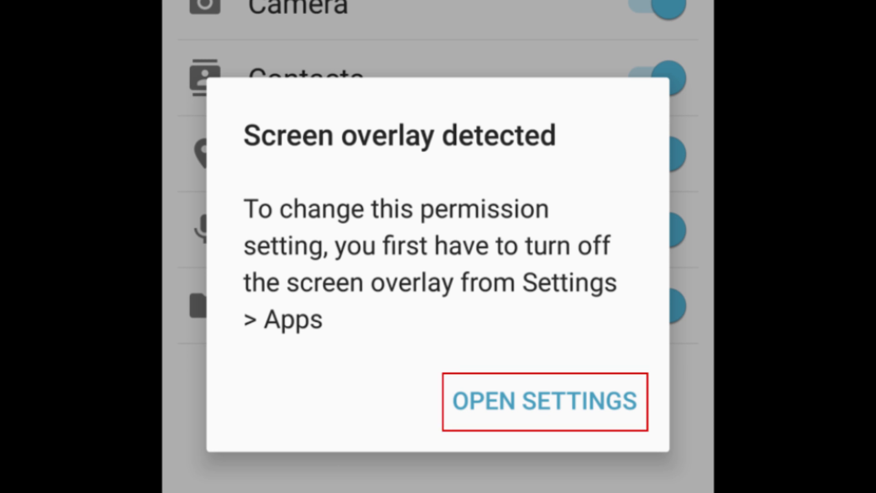
pyautogui.click(546, 402)
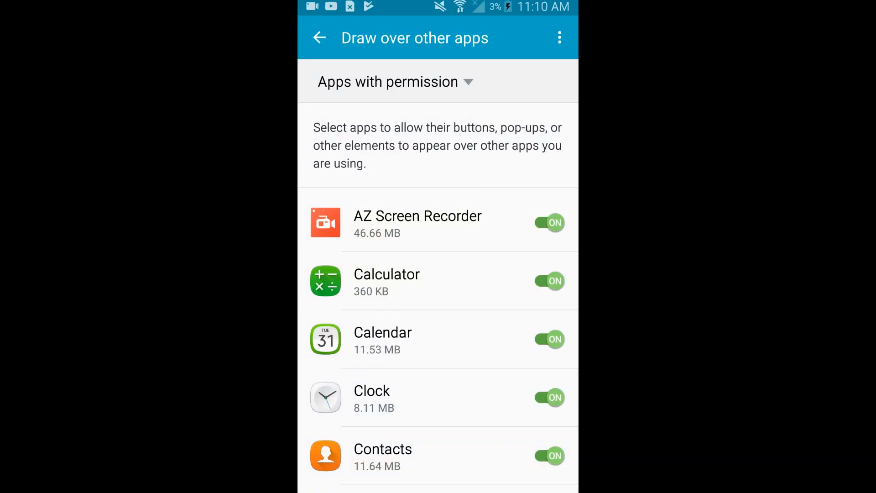
# Switch off overlay permission for Calculator and Contacts, then continue down the app list.
pyautogui.scroll(-3)
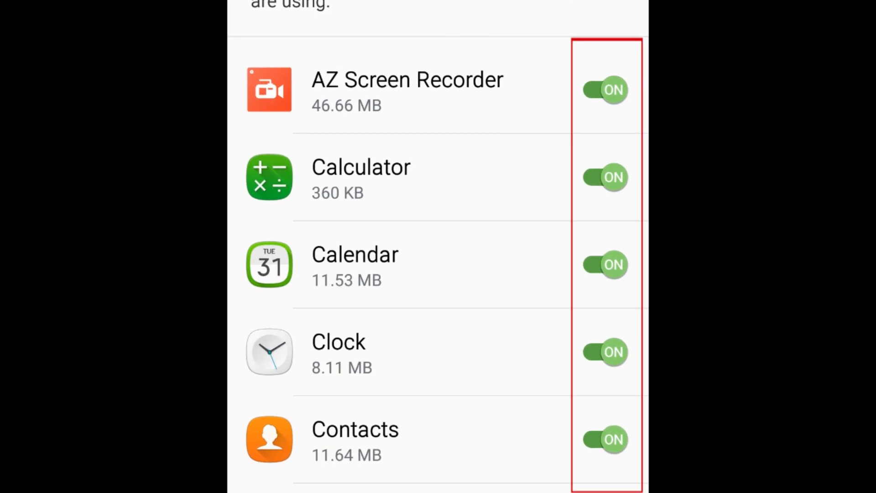
pyautogui.click(604, 177)
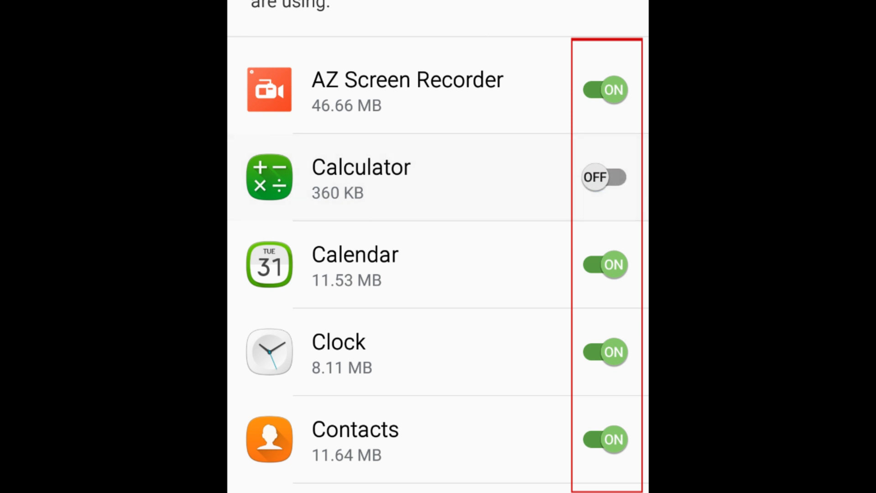
pyautogui.click(604, 264)
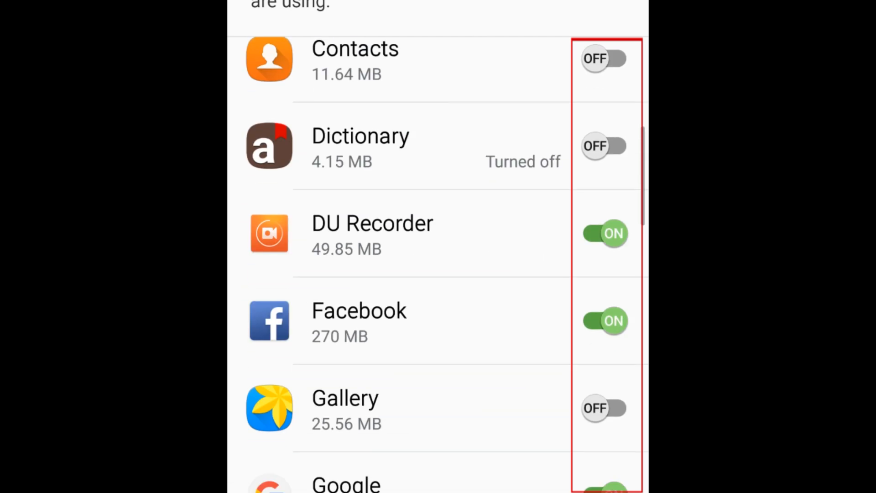
pyautogui.scroll(-3)
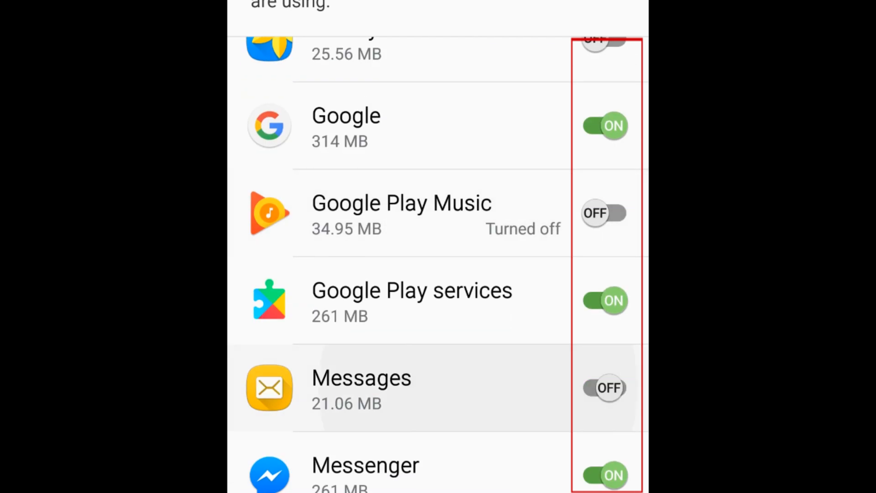
pyautogui.scroll(-3)
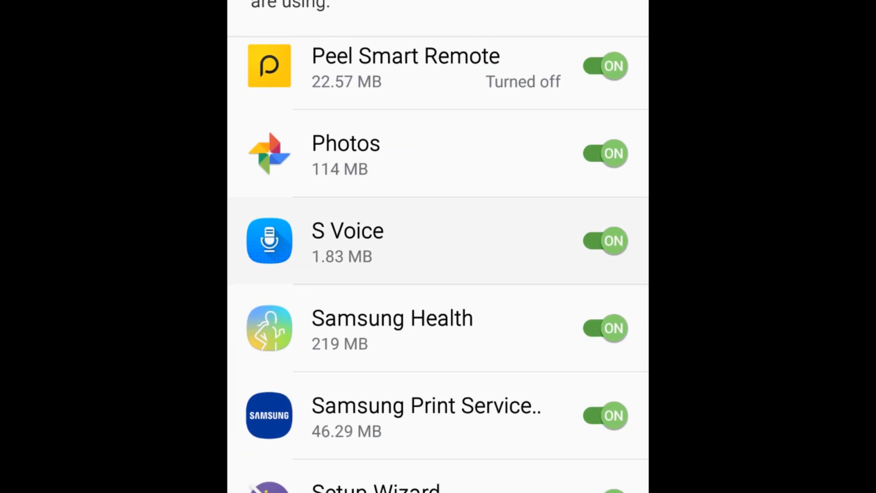